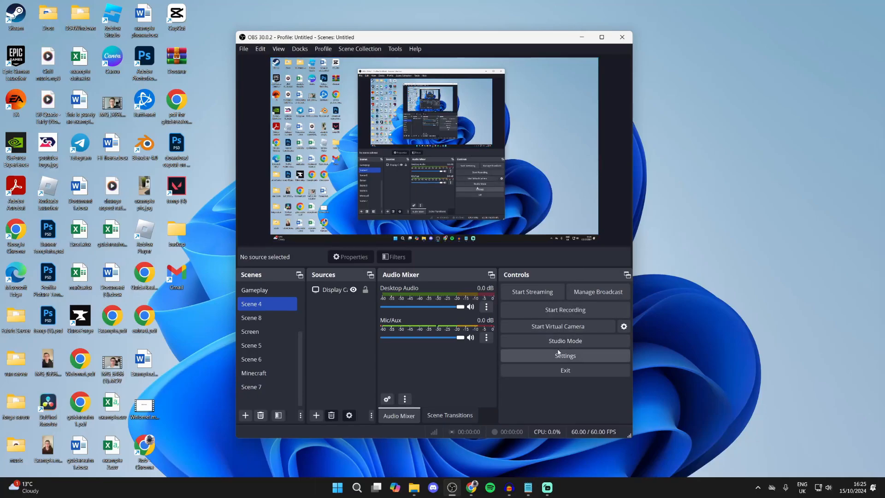
Open the OBS Settings window from the Controls dock
{"action": "left_click", "coordinate": [564, 355]}
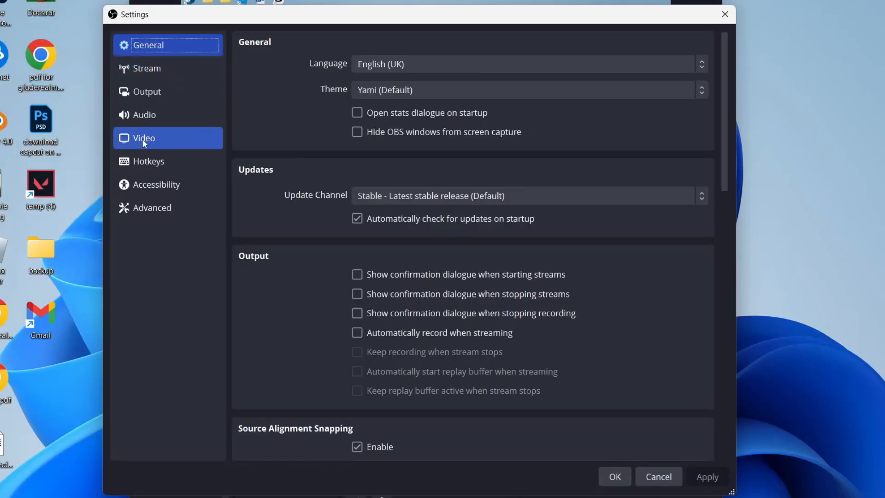
Set the Video base canvas resolution to 2560x1440
{"action": "left_click", "coordinate": [144, 138]}
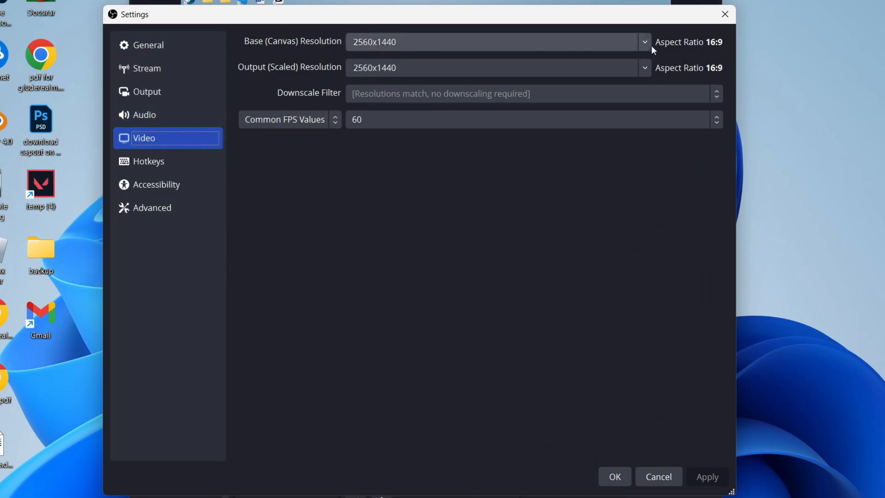
{"action": "left_click", "coordinate": [644, 42]}
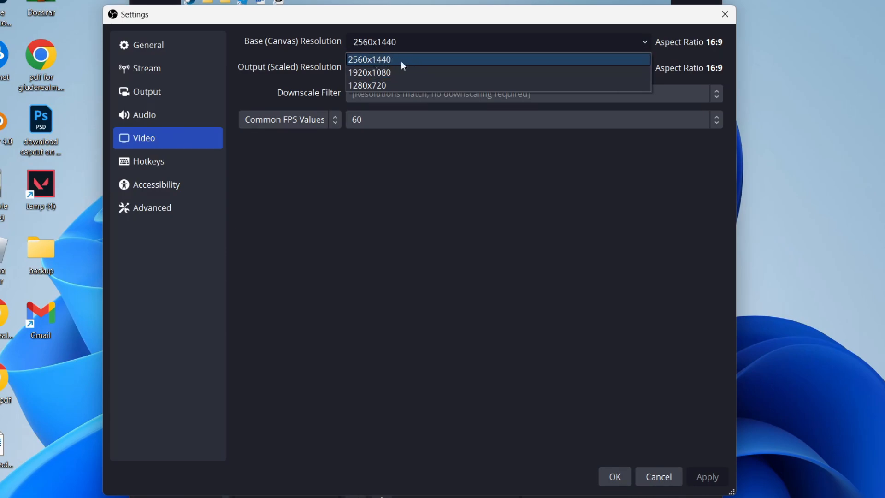
{"action": "mouse_move", "coordinate": [393, 65]}
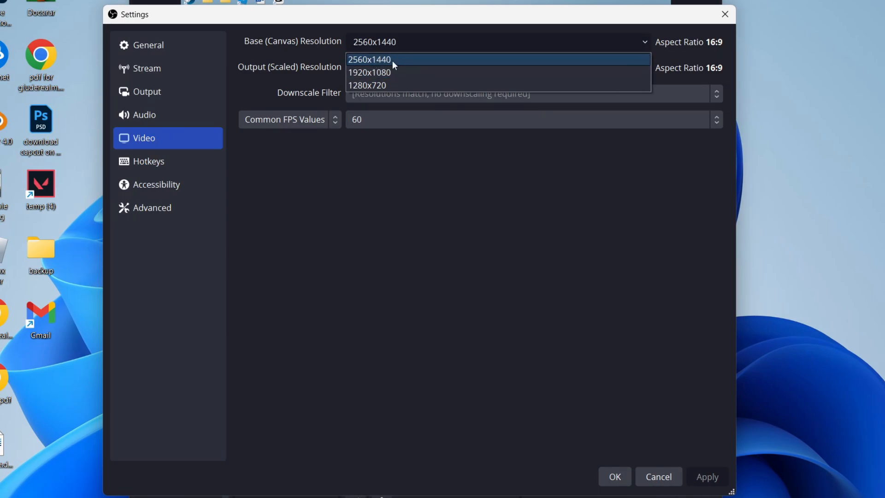
{"action": "left_click", "coordinate": [368, 59]}
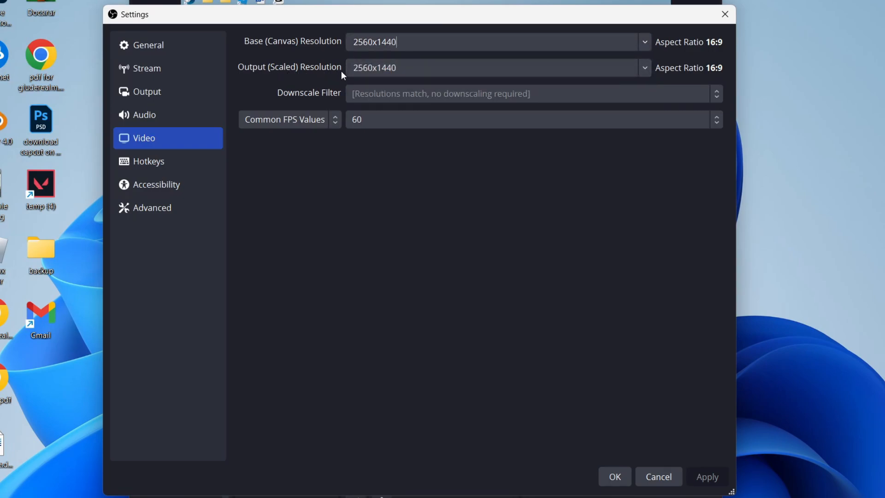
{"action": "left_click", "coordinate": [644, 67]}
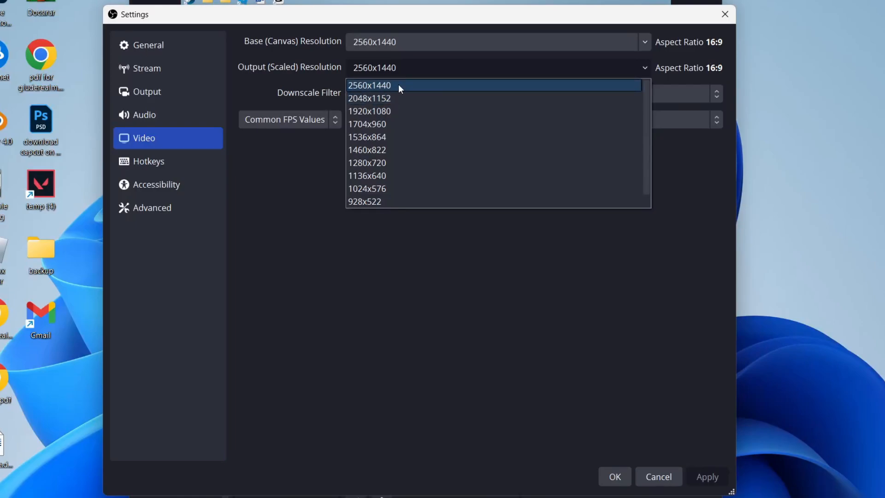
{"action": "mouse_move", "coordinate": [391, 123]}
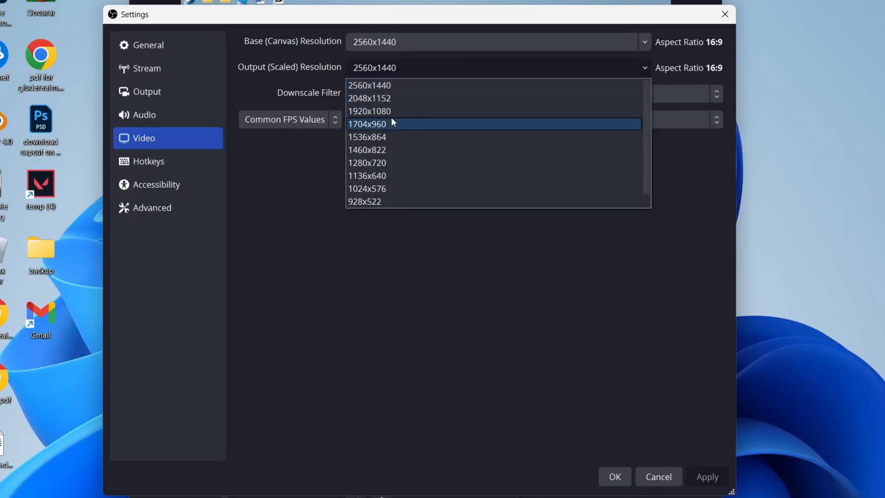
{"action": "mouse_move", "coordinate": [369, 99]}
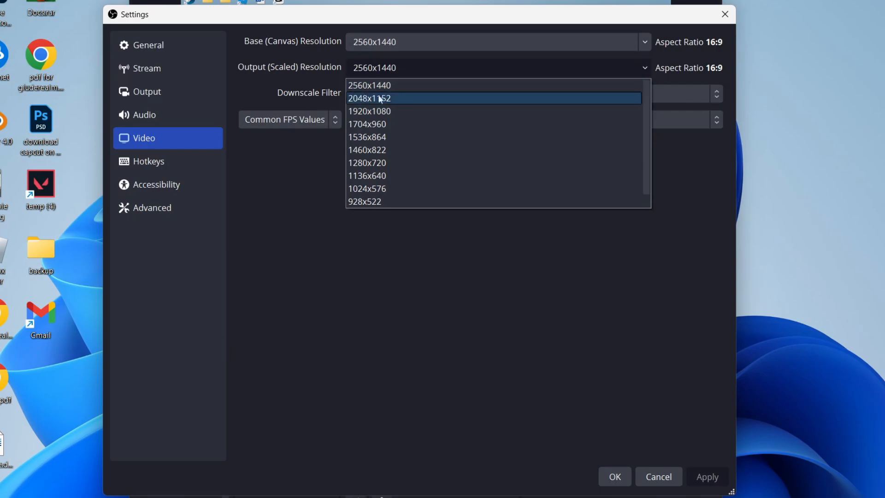
{"action": "left_click", "coordinate": [370, 85]}
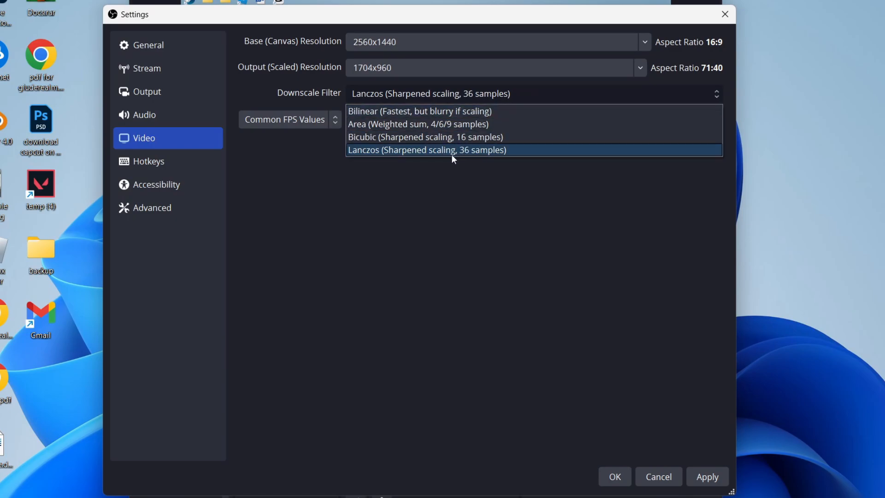
{"action": "left_click", "coordinate": [640, 67]}
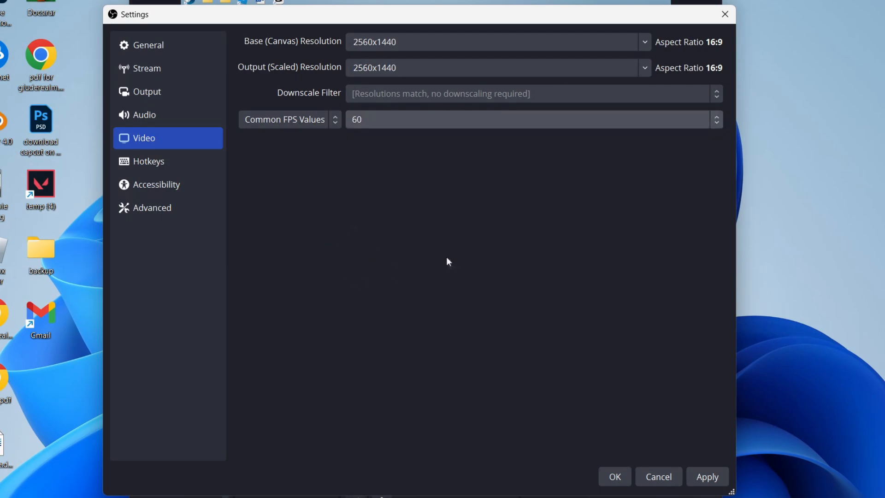
{"action": "mouse_move", "coordinate": [691, 471]}
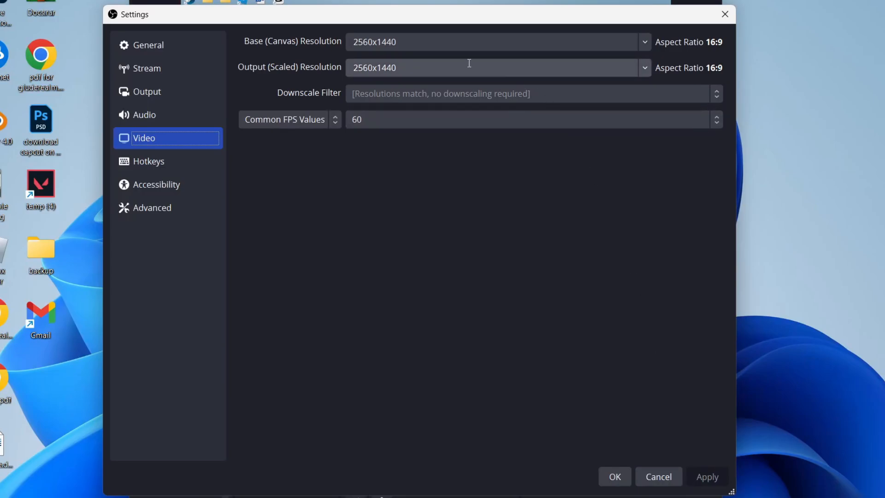
{"action": "left_click", "coordinate": [147, 91]}
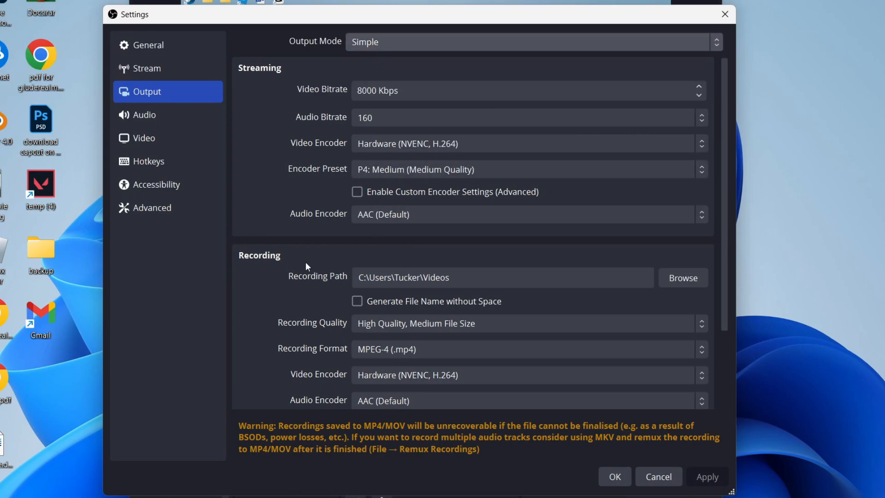
Set Output recording quality to High Quality, Medium File Size
{"action": "scroll", "scroll_direction": "down", "scroll_amount": 3}
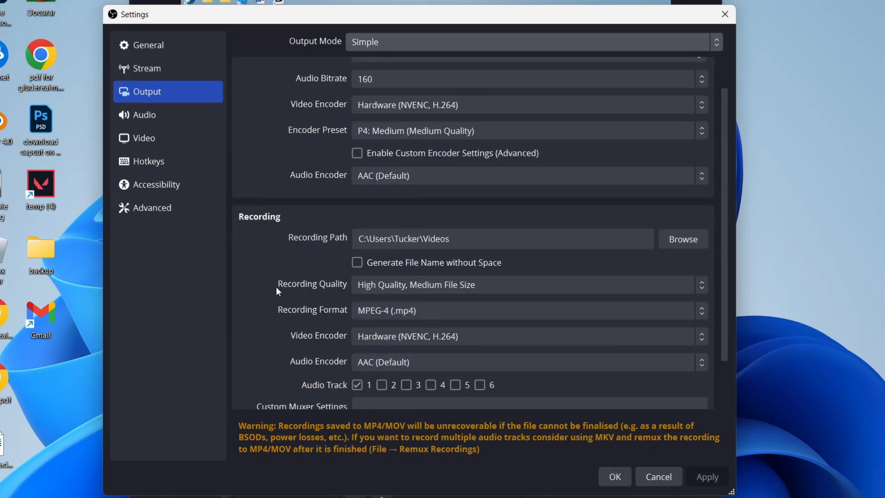
{"action": "left_click", "coordinate": [529, 284]}
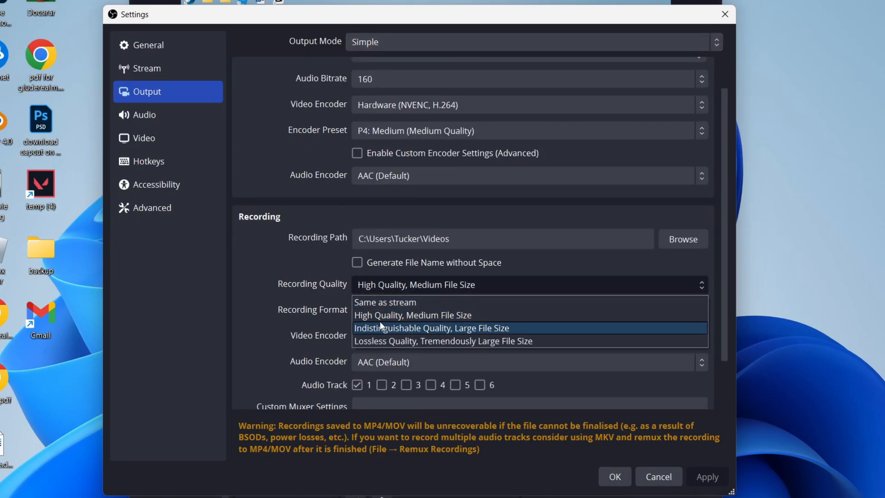
{"action": "mouse_move", "coordinate": [413, 315]}
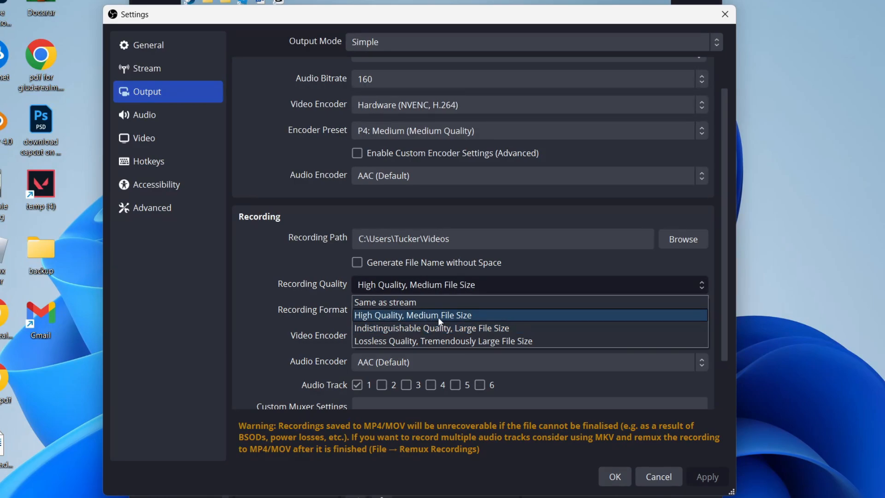
{"action": "mouse_move", "coordinate": [432, 328]}
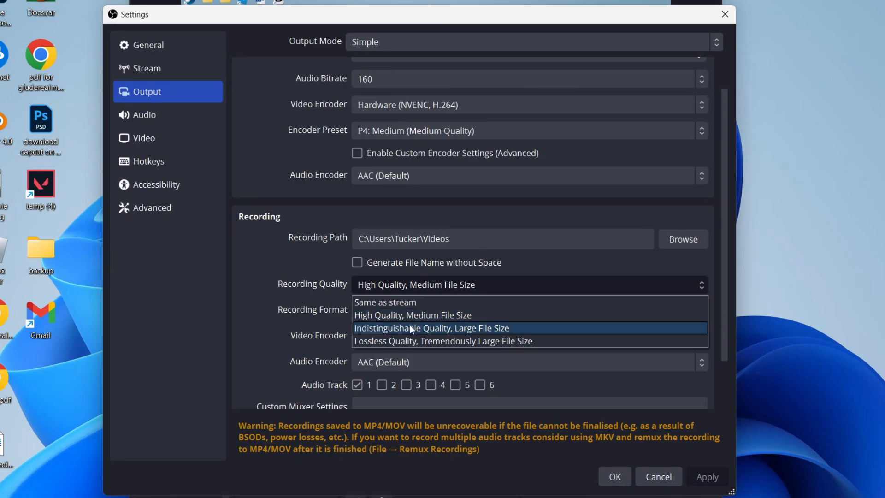
{"action": "mouse_move", "coordinate": [474, 324]}
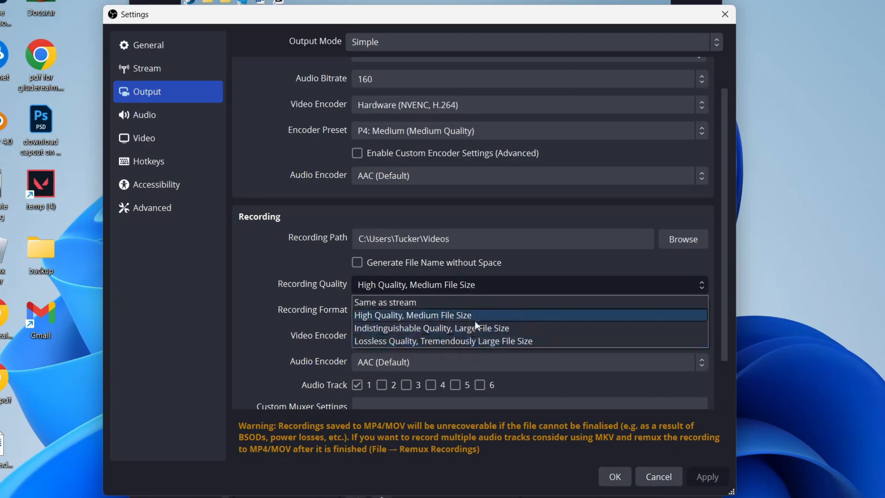
{"action": "left_click", "coordinate": [412, 316]}
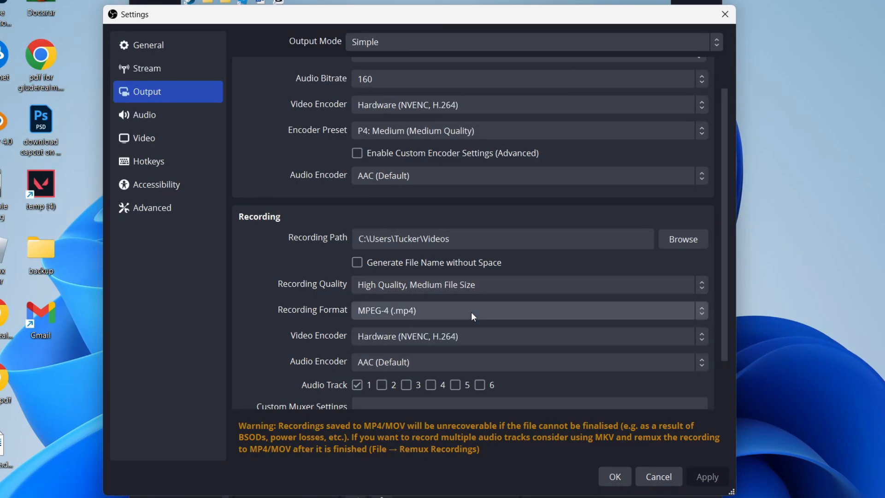
{"action": "mouse_move", "coordinate": [416, 343]}
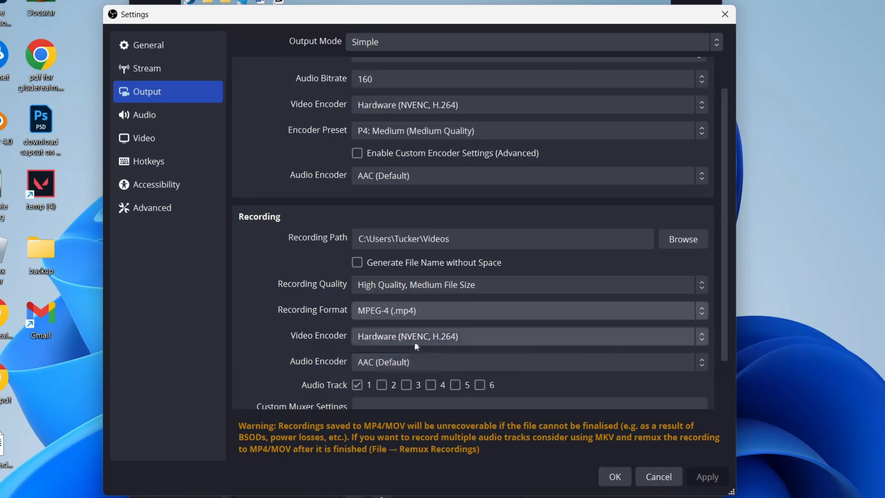
{"action": "mouse_move", "coordinate": [377, 341]}
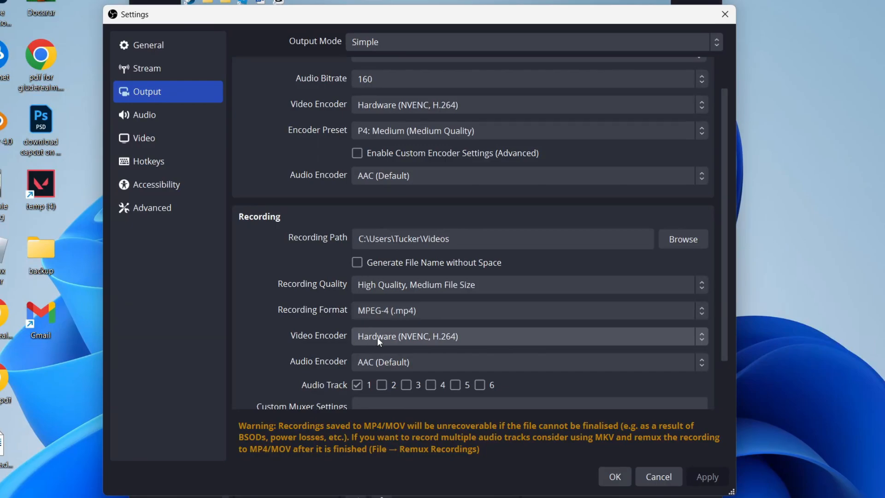
{"action": "left_click", "coordinate": [527, 336]}
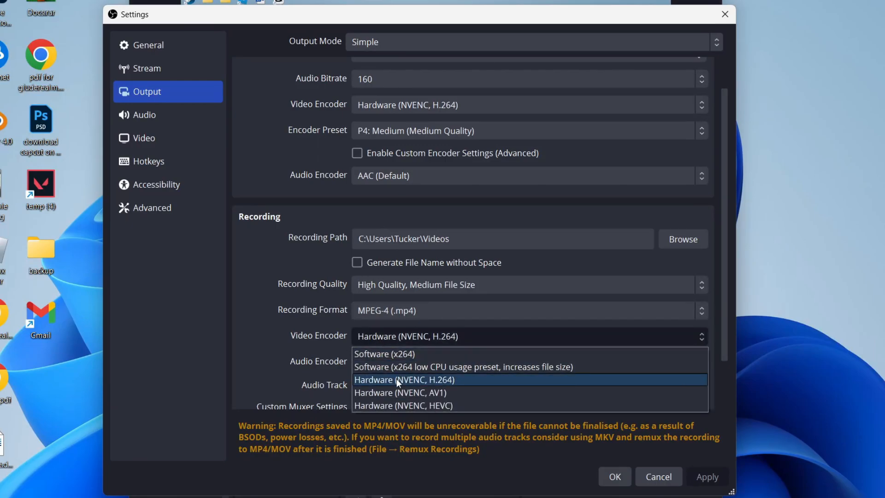
{"action": "left_click", "coordinate": [404, 378]}
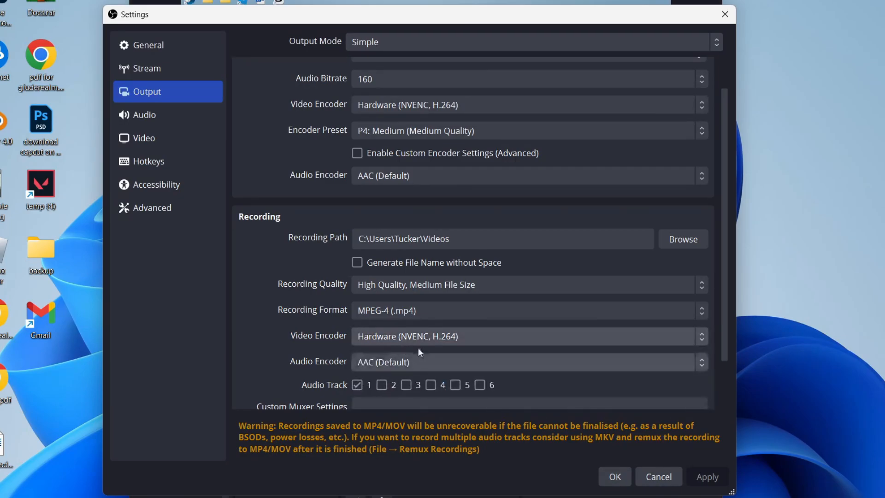